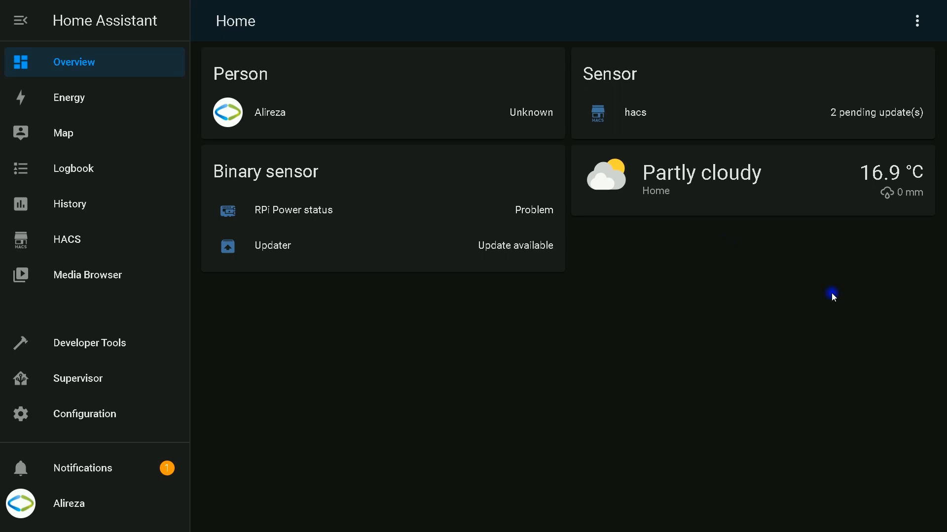
pyautogui.moveTo(87, 346)
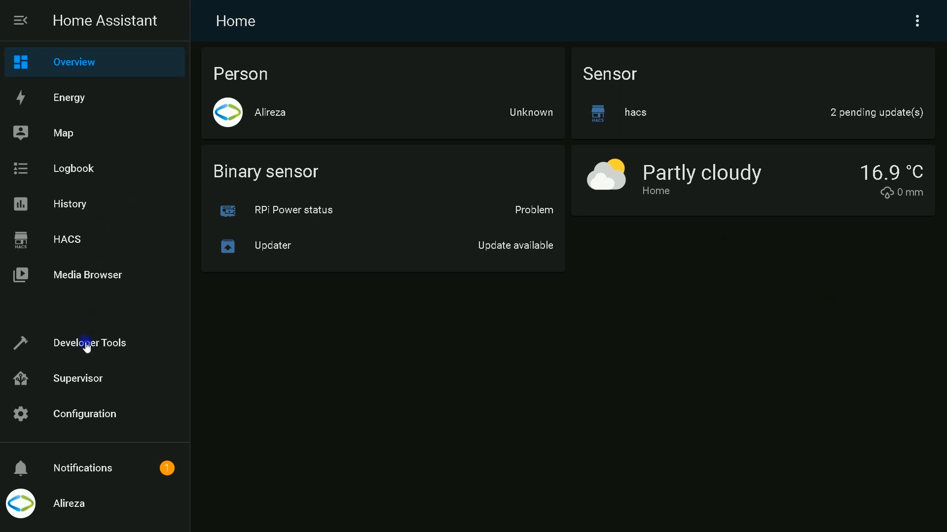
pyautogui.moveTo(77, 383)
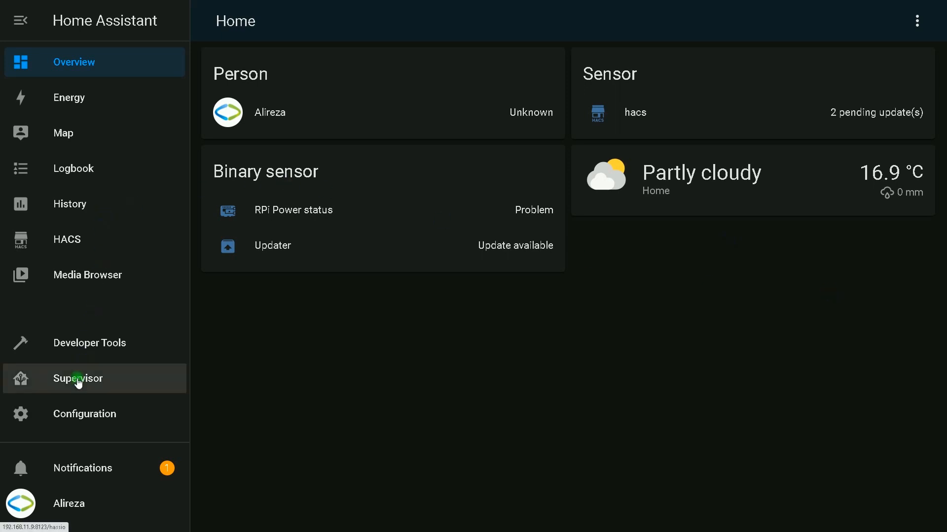
# - Navigate to Supervisor's installed add-ons and show the ESPHome add-on's info page
pyautogui.click(77, 379)
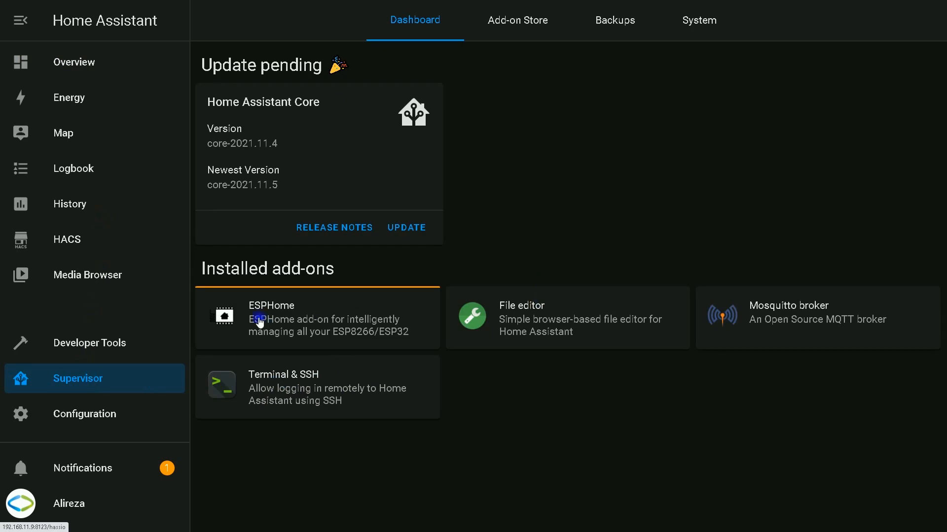
pyautogui.moveTo(297, 313)
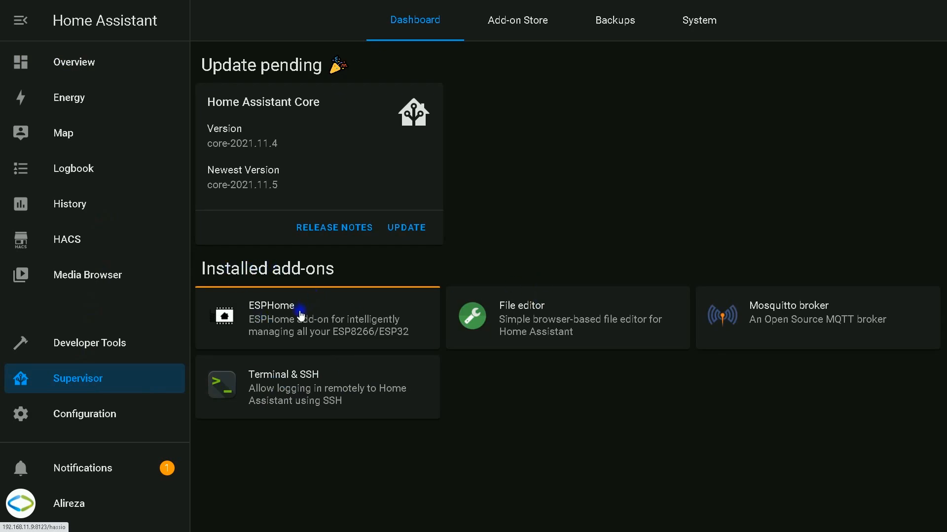
pyautogui.click(299, 316)
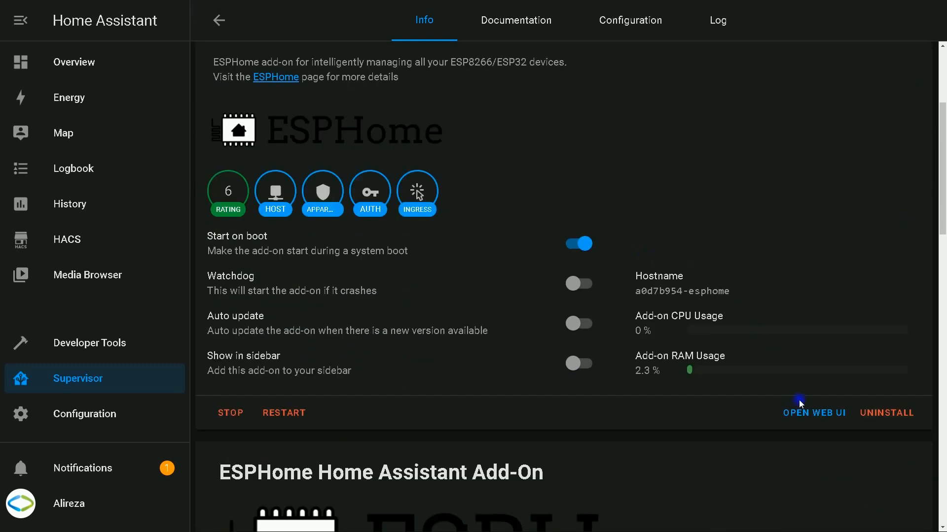
# - Launch the ESPHome web UI and highlight the esp32 device name in the device list
pyautogui.click(799, 402)
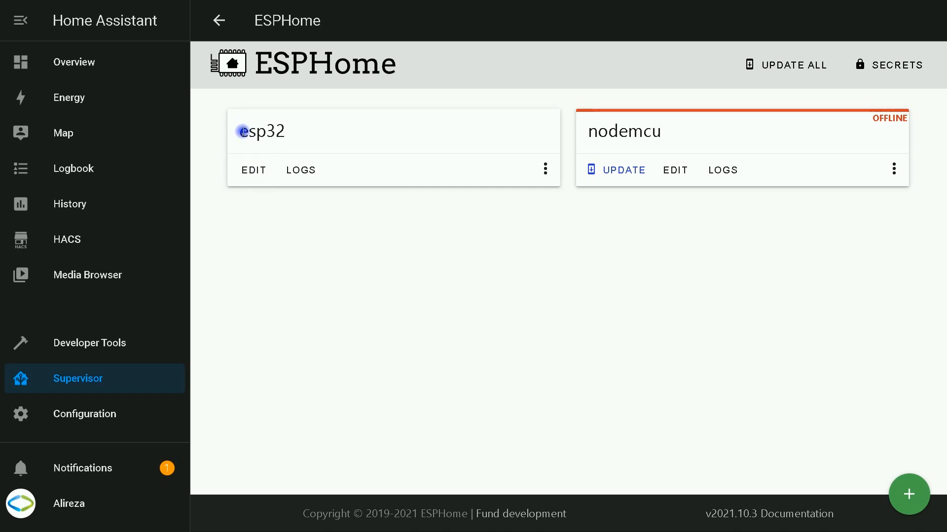
pyautogui.doubleClick(244, 131)
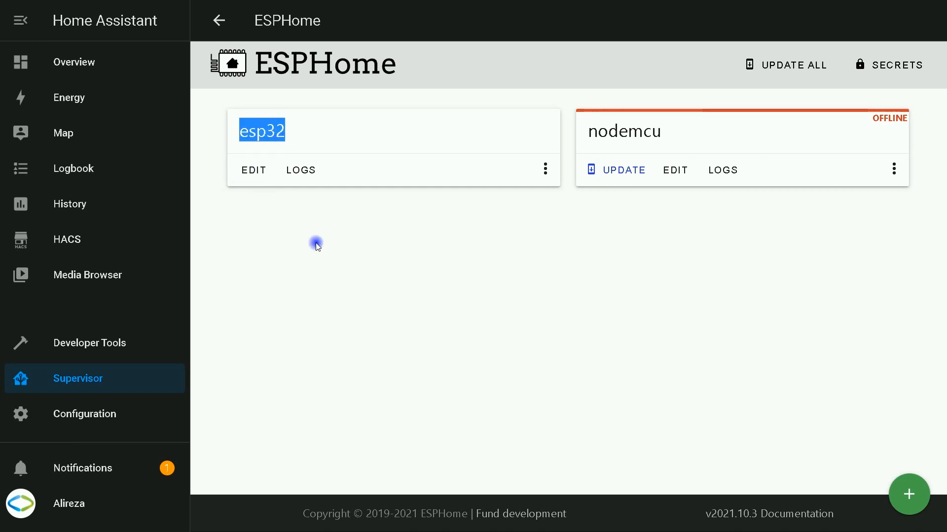
# - Edit esp32.yaml, adding captive_portal: and the adc/resistance/ntc sensor block below it
pyautogui.click(253, 170)
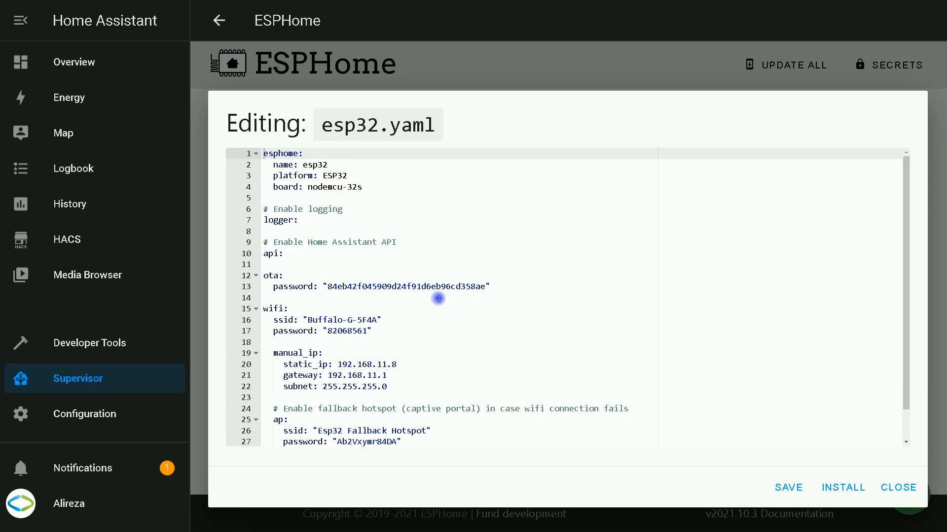
pyautogui.write('captive_portal:')
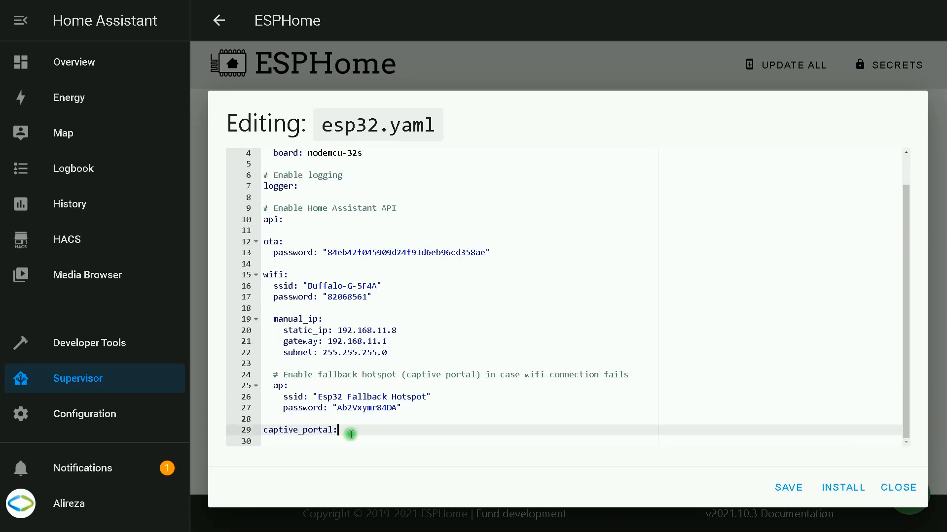
pyautogui.press('Enter')
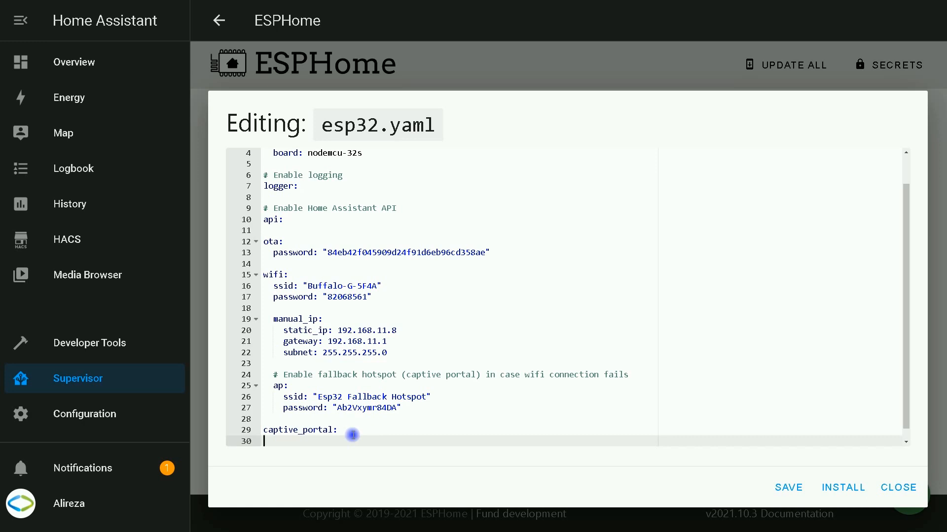
pyautogui.scroll(-3)
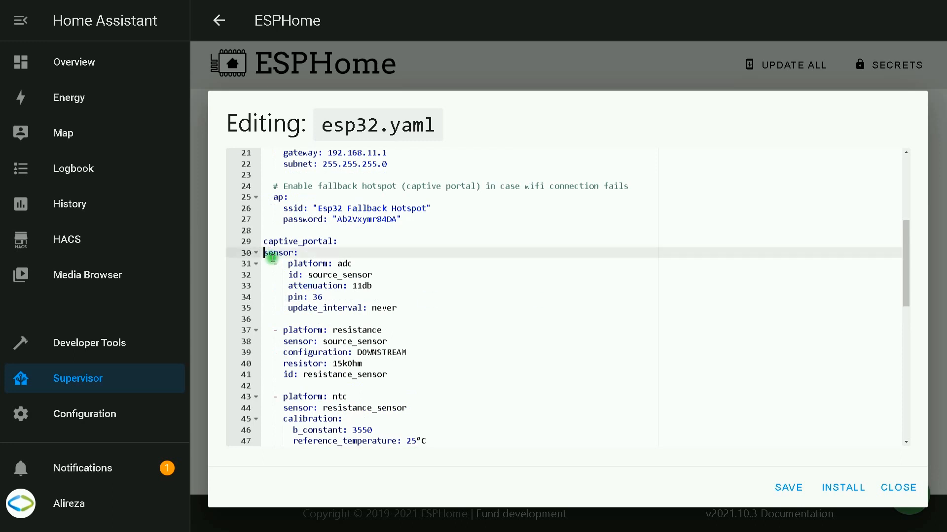
pyautogui.moveTo(272, 252); pyautogui.dragTo(523, 368)
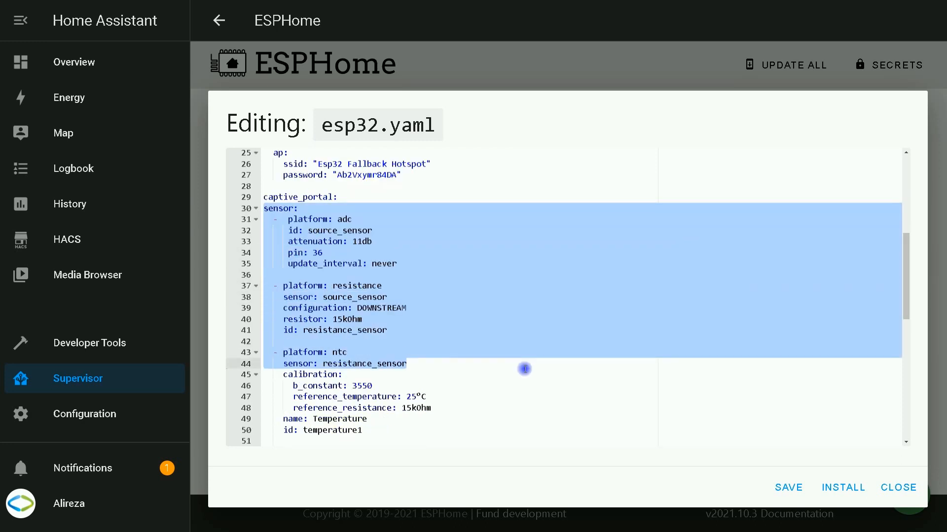
pyautogui.moveTo(524, 369); pyautogui.dragTo(509, 429)
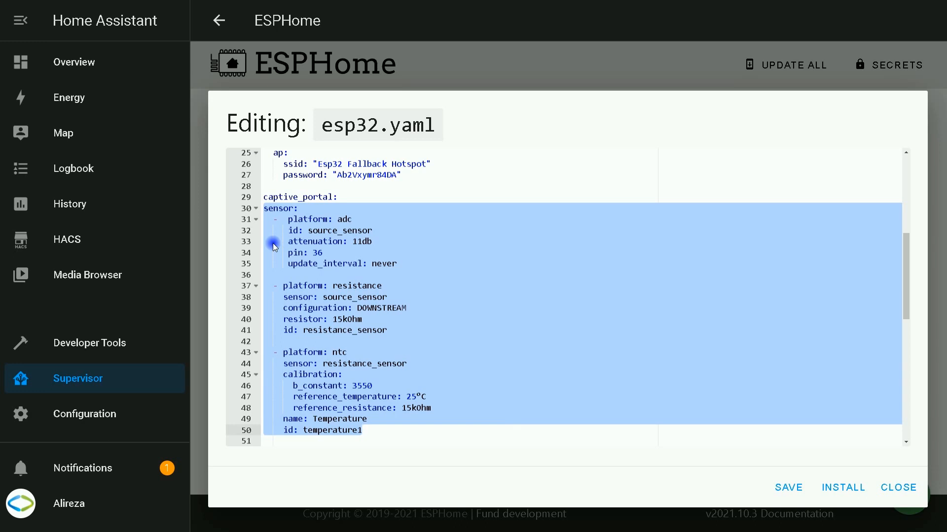
pyautogui.moveTo(453, 270)
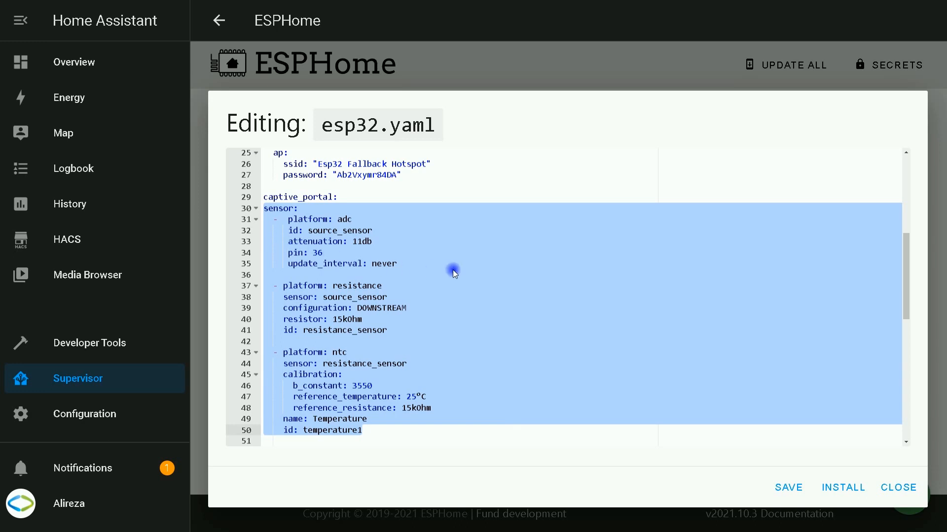
pyautogui.scroll(-3)
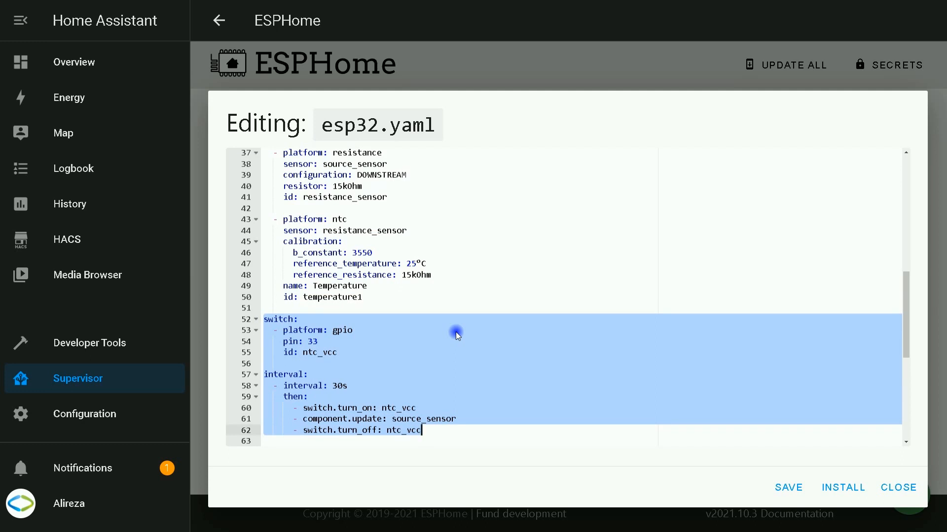
pyautogui.moveTo(294, 346)
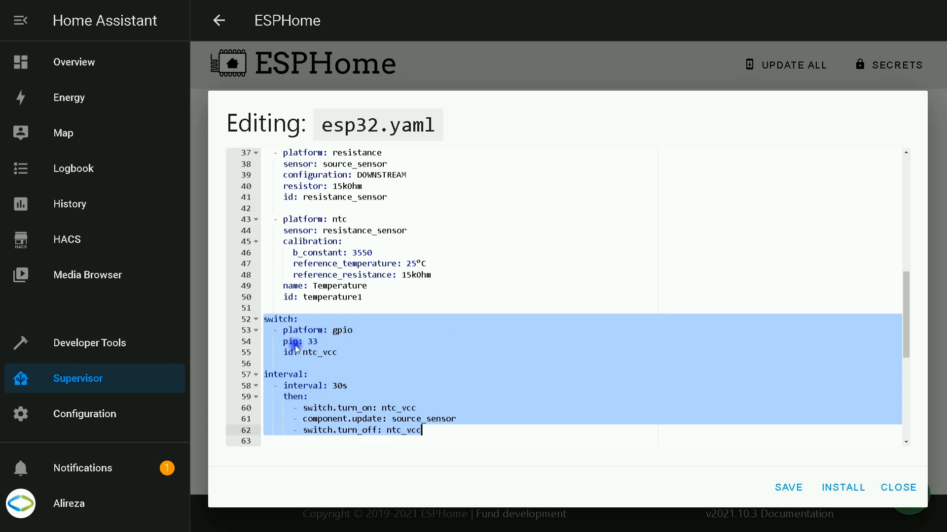
pyautogui.doubleClick(313, 341)
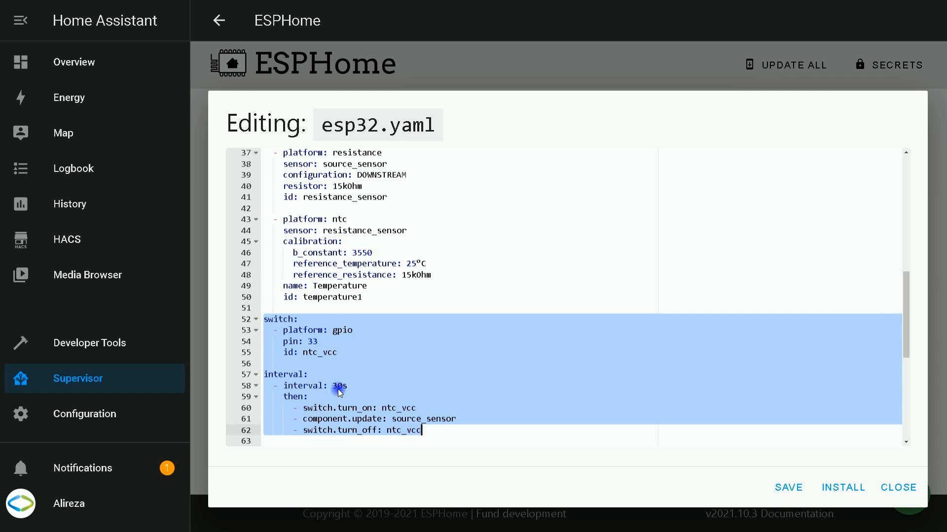
pyautogui.click(343, 386)
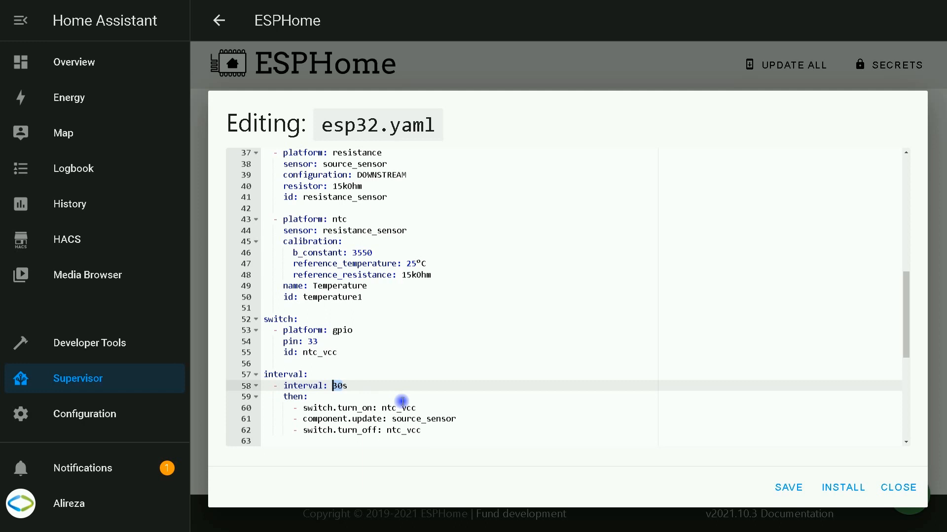
pyautogui.scroll(-3)
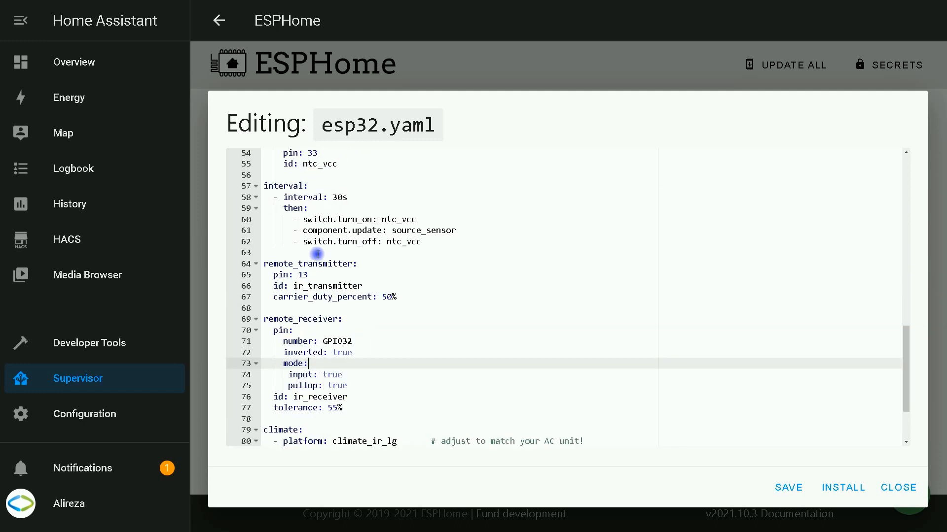
pyautogui.moveTo(320, 264); pyautogui.dragTo(401, 303)
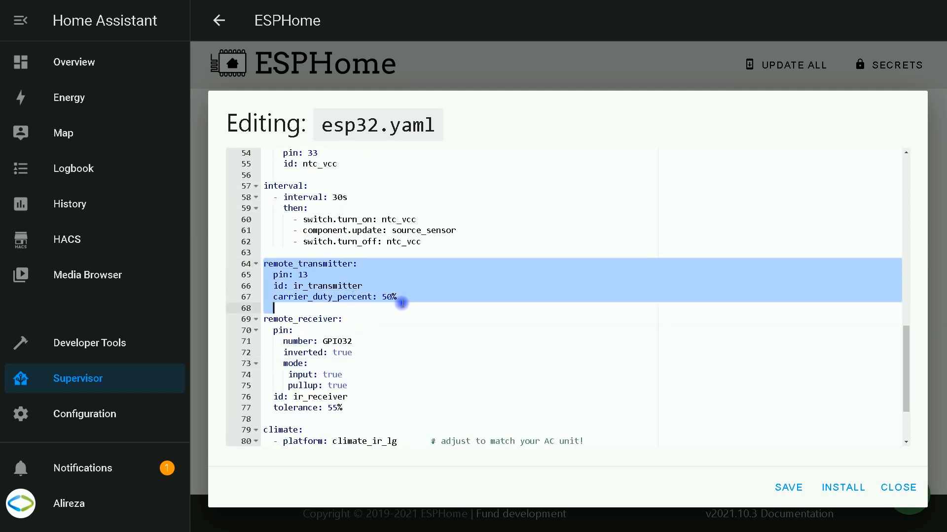
pyautogui.moveTo(538, 335)
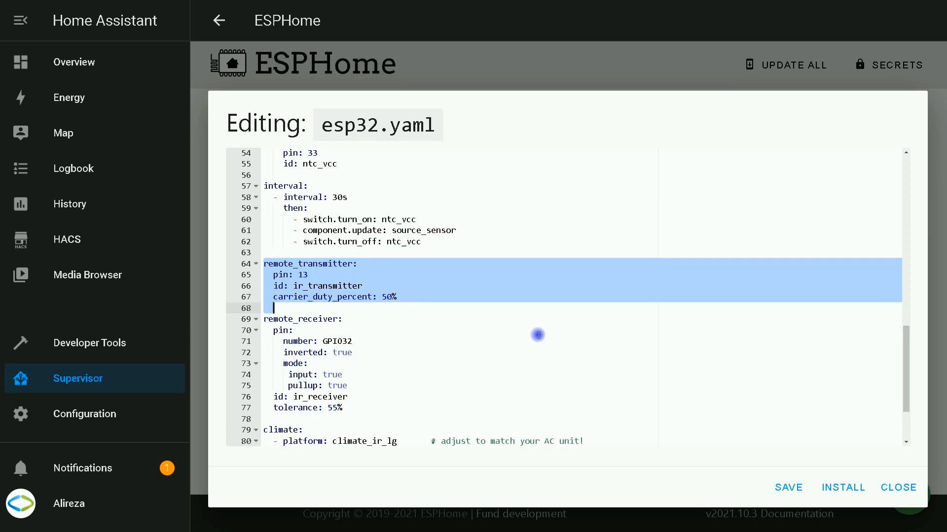
pyautogui.click(317, 275)
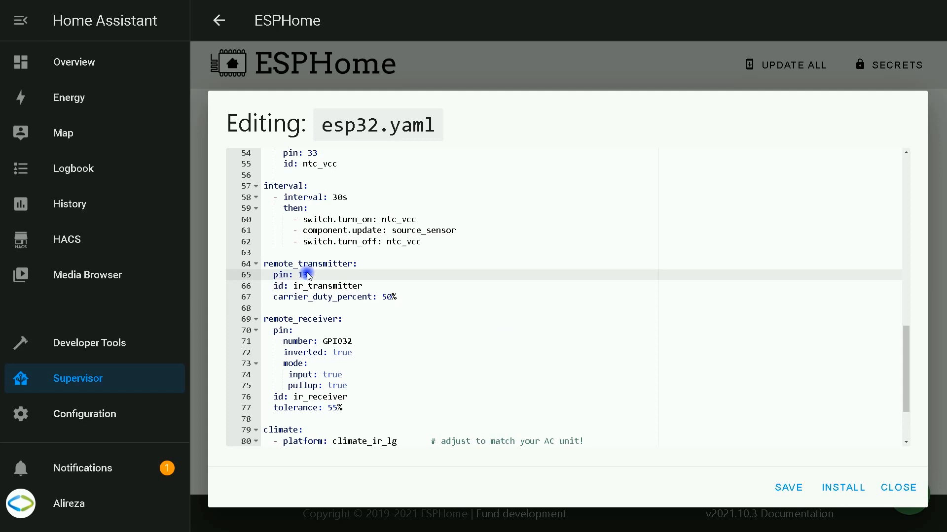
pyautogui.doubleClick(303, 274)
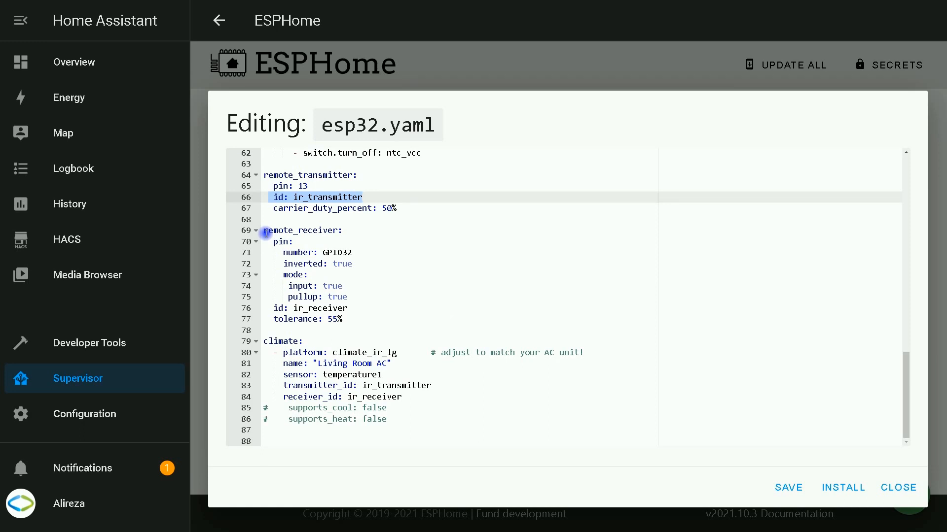
pyautogui.click(362, 197)
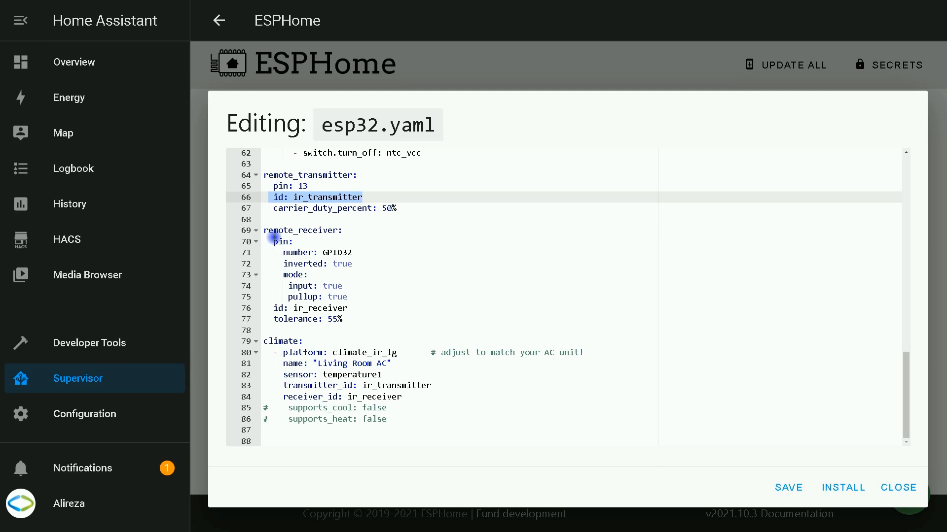
pyautogui.click(362, 197)
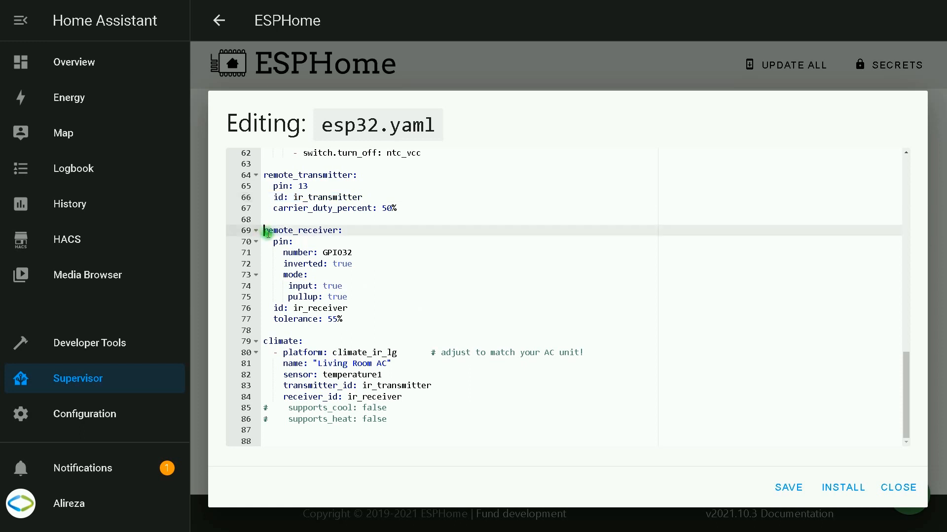
# - Select the climate block and highlight the climate_ir_lg platform in the IR Remote Climate docs
pyautogui.moveTo(262, 230); pyautogui.dragTo(355, 319)
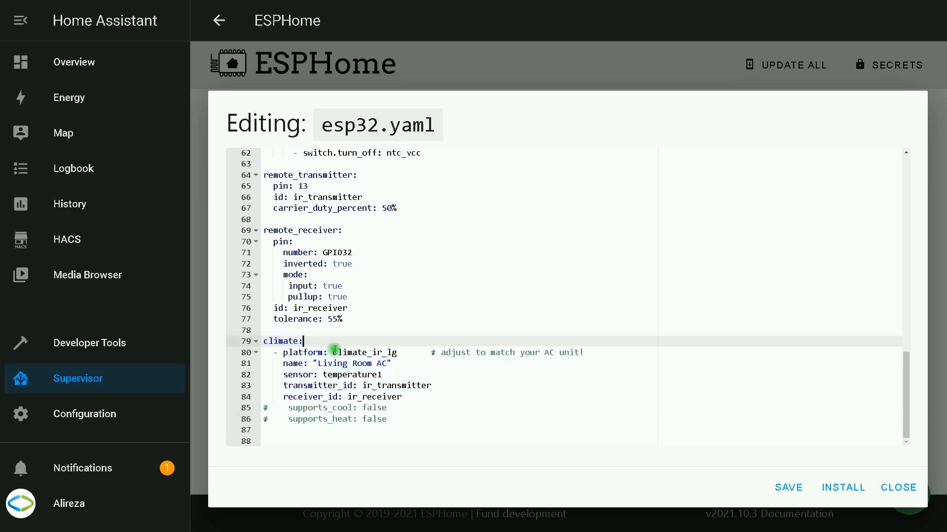
pyautogui.doubleClick(302, 352)
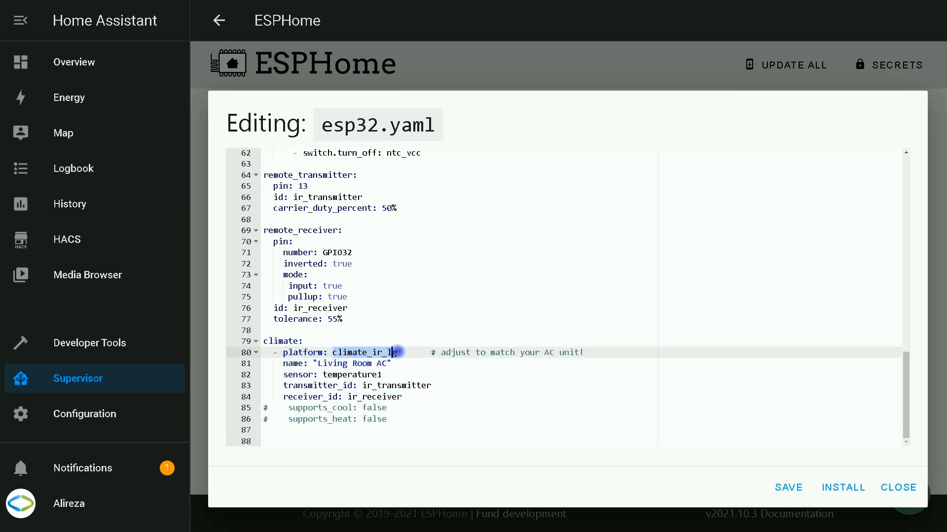
pyautogui.click(372, 352)
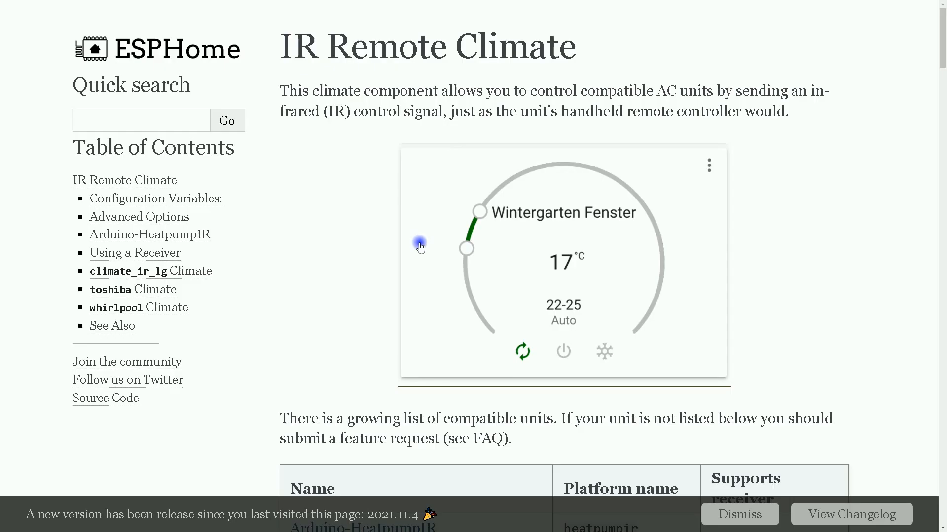
pyautogui.scroll(-3)
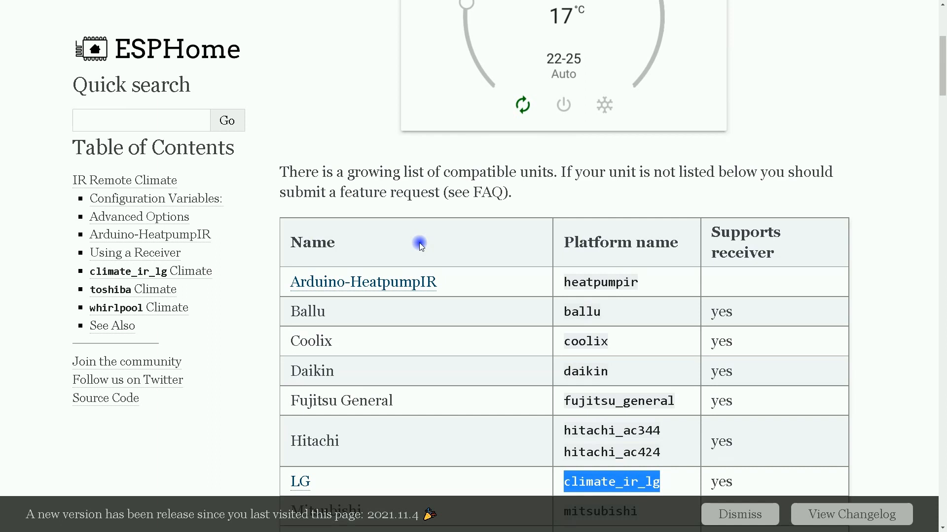
pyautogui.scroll(-3)
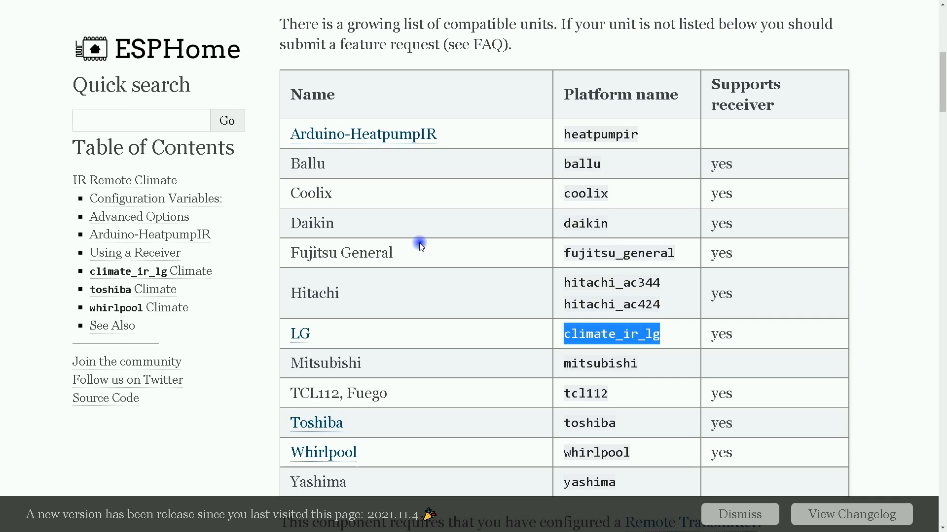
pyautogui.moveTo(399, 184)
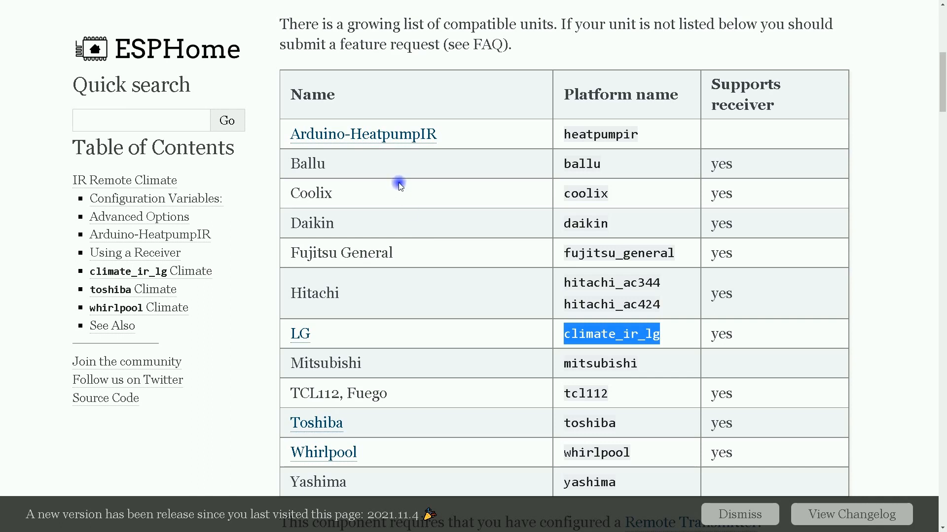
pyautogui.moveTo(302, 330)
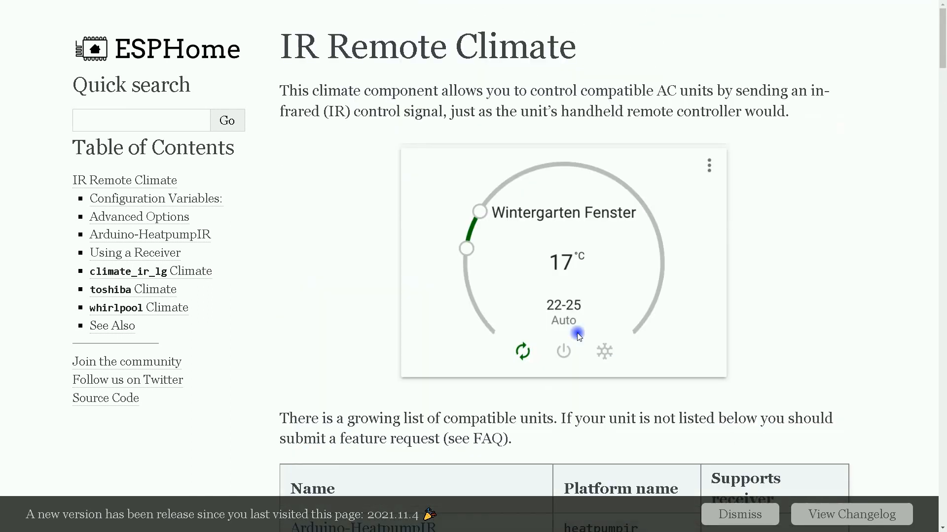
pyautogui.moveTo(471, 87)
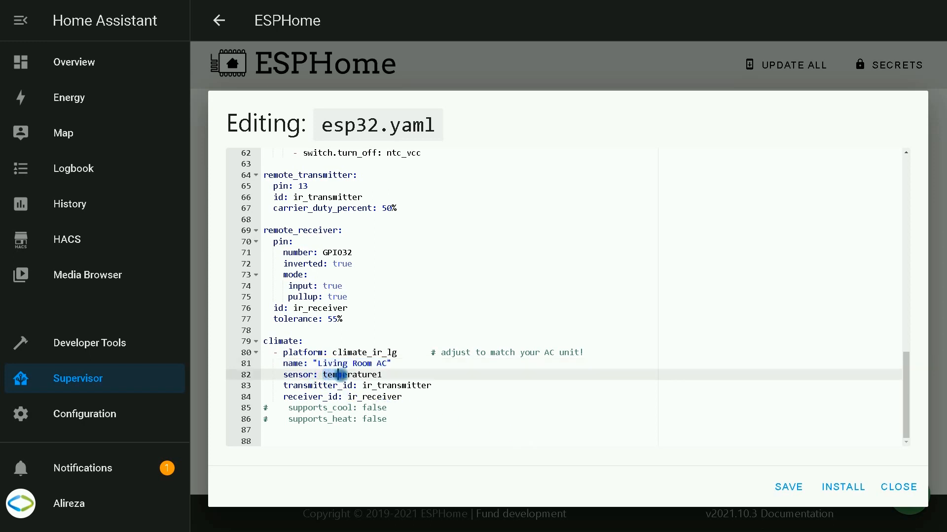
pyautogui.doubleClick(337, 374)
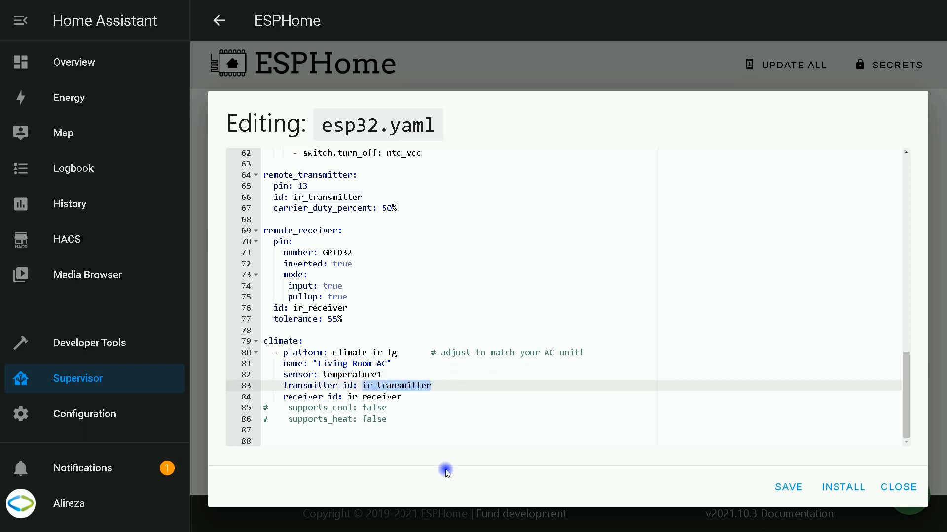
pyautogui.moveTo(396, 403)
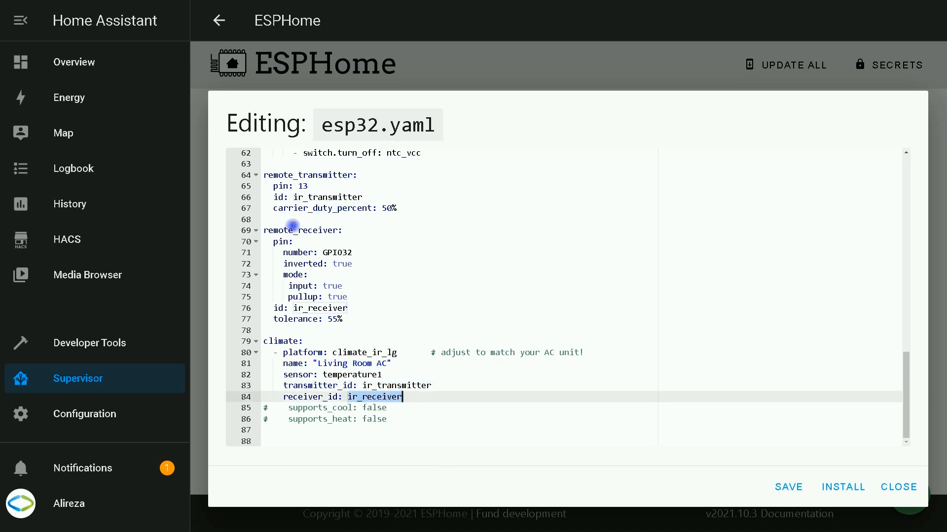
pyautogui.doubleClick(375, 396)
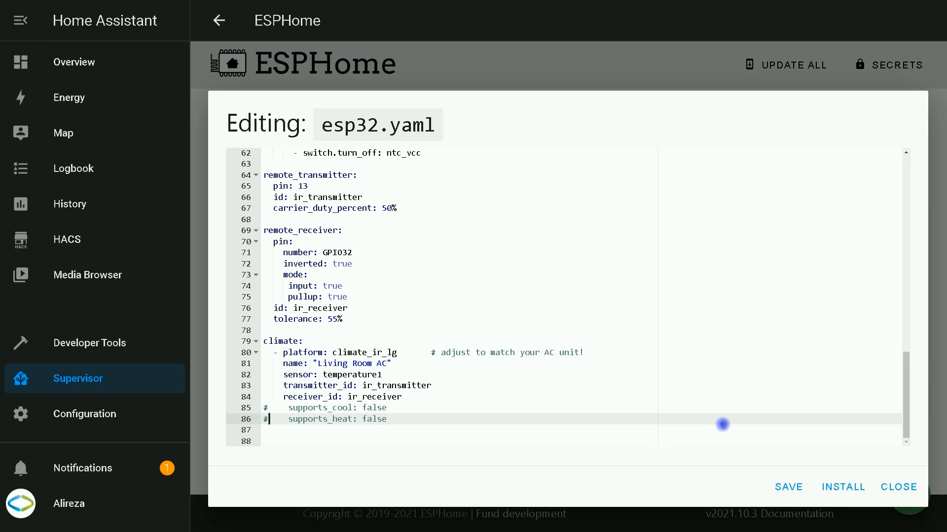
# - Install the configuration onto the ESP32 and close the log once Living Room AC reports connected
pyautogui.click(843, 487)
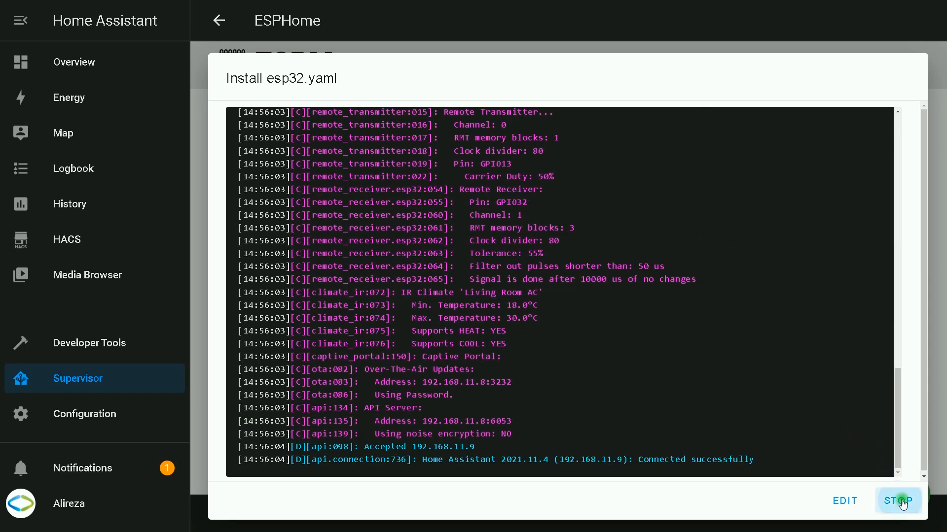
pyautogui.click(899, 501)
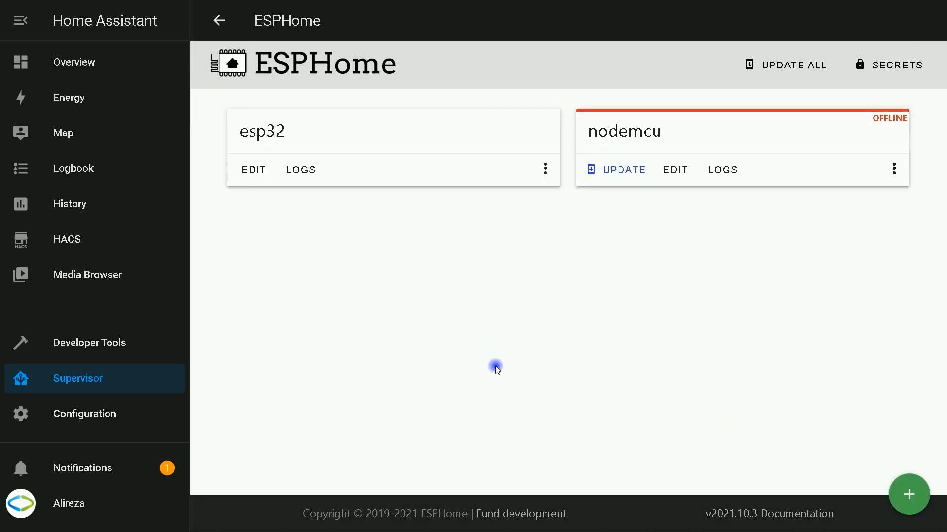
pyautogui.moveTo(99, 416)
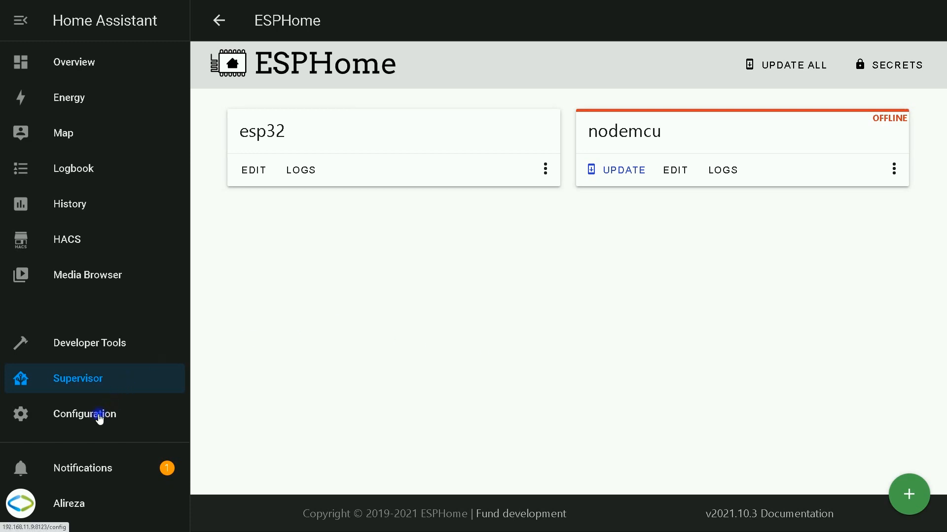
# - From Configuration > Integrations, reach the esp32 ESPHome entry's options menu to delete it
pyautogui.click(85, 414)
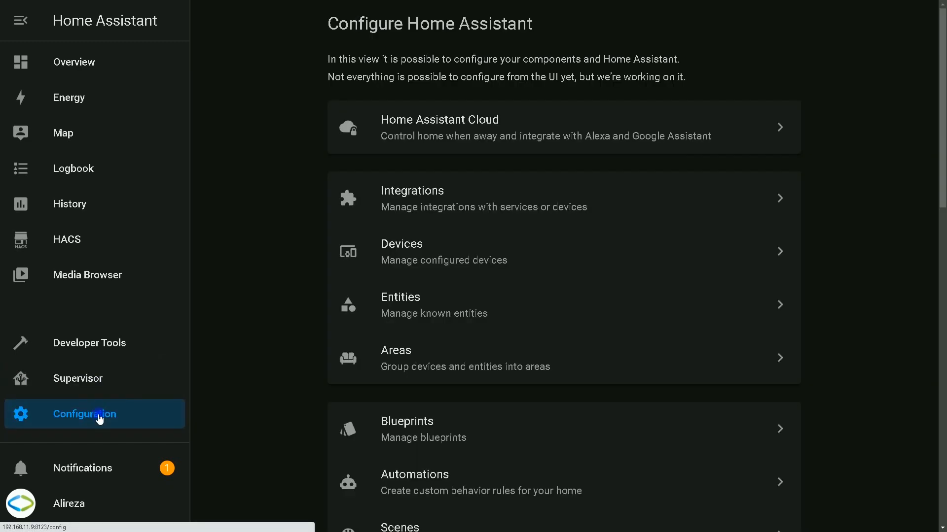
pyautogui.click(412, 197)
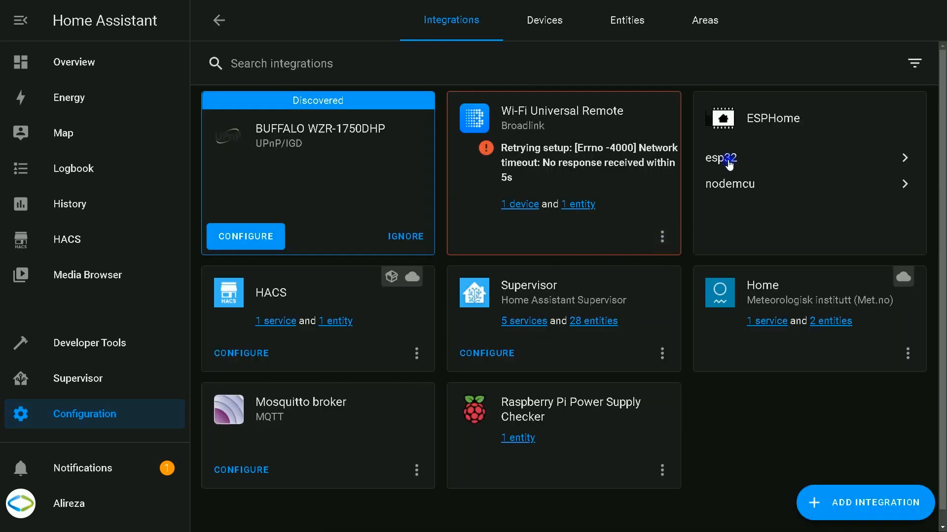
pyautogui.click(720, 159)
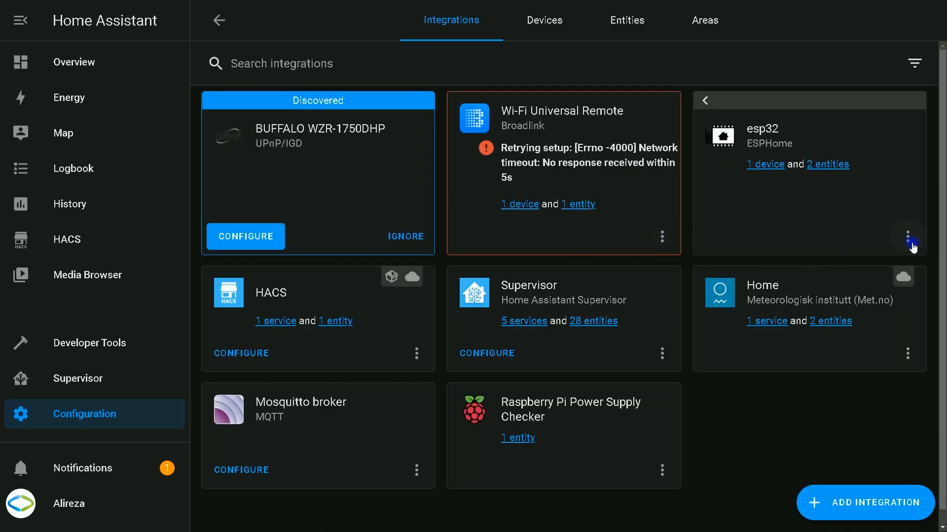
pyautogui.click(907, 237)
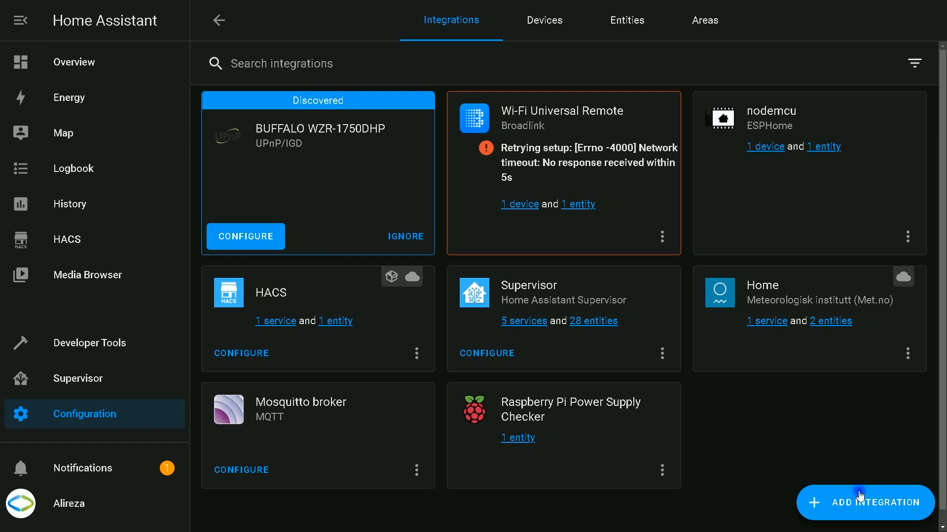
# - Add ESPHome host 192.168.11.8 on port 6053 and view the esp32 device with Living Room AC and Temperature
pyautogui.click(859, 496)
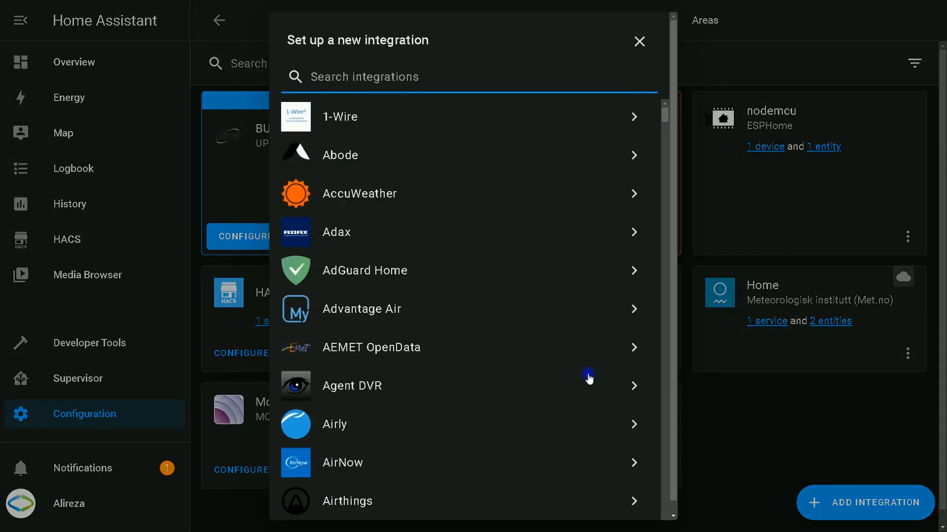
pyautogui.write('es')
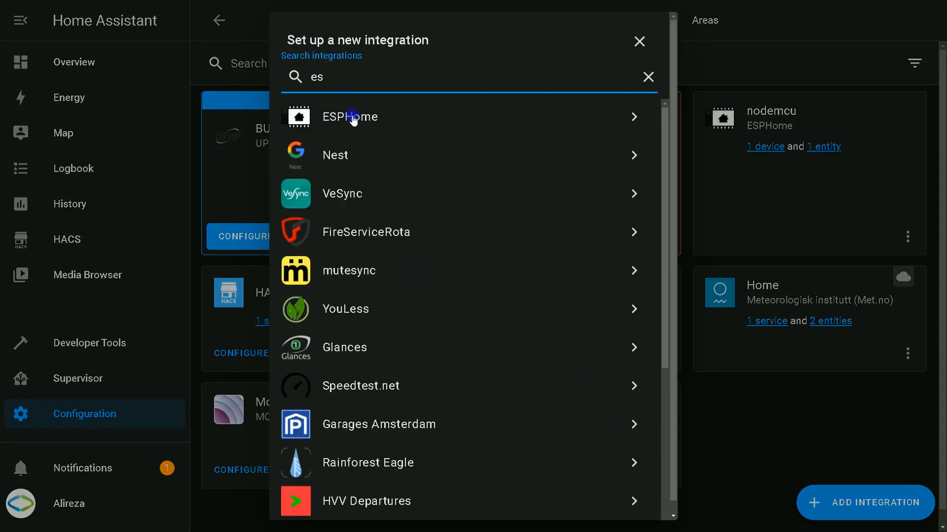
pyautogui.click(350, 117)
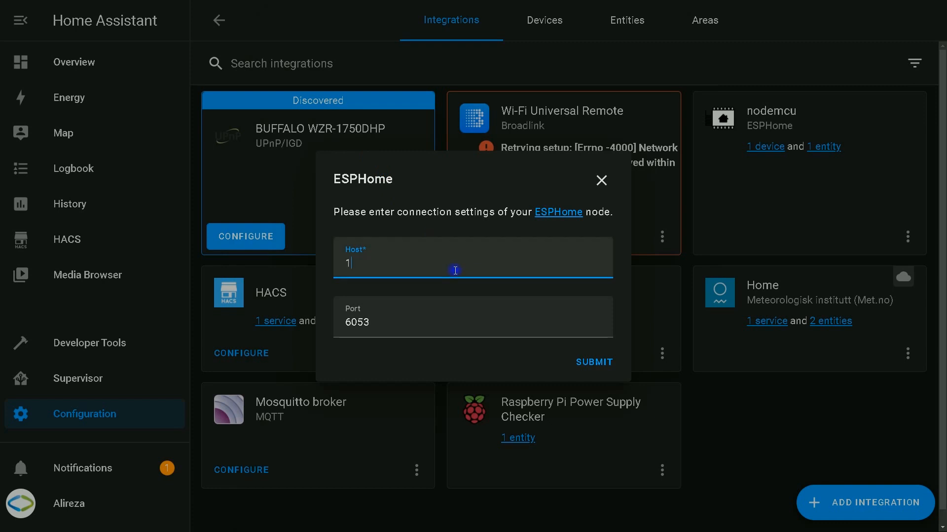
pyautogui.write('92.168.11.8')
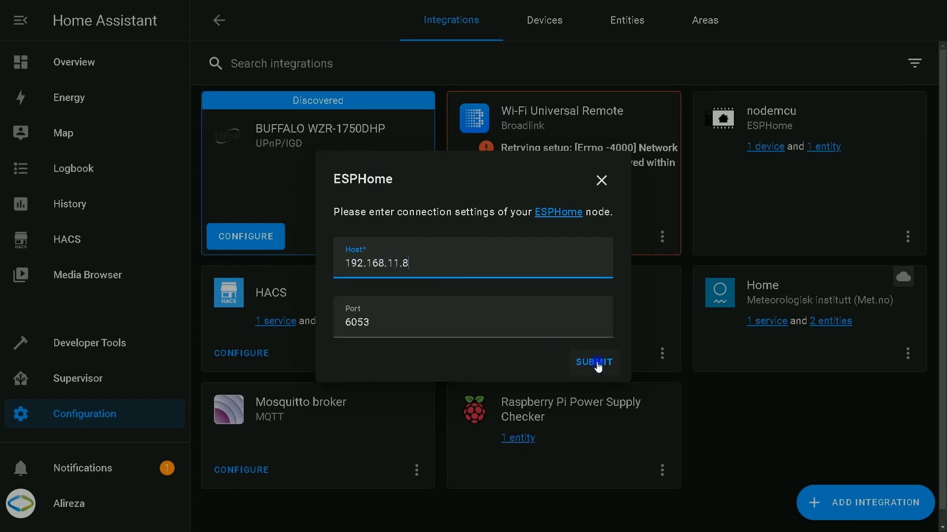
pyautogui.click(593, 363)
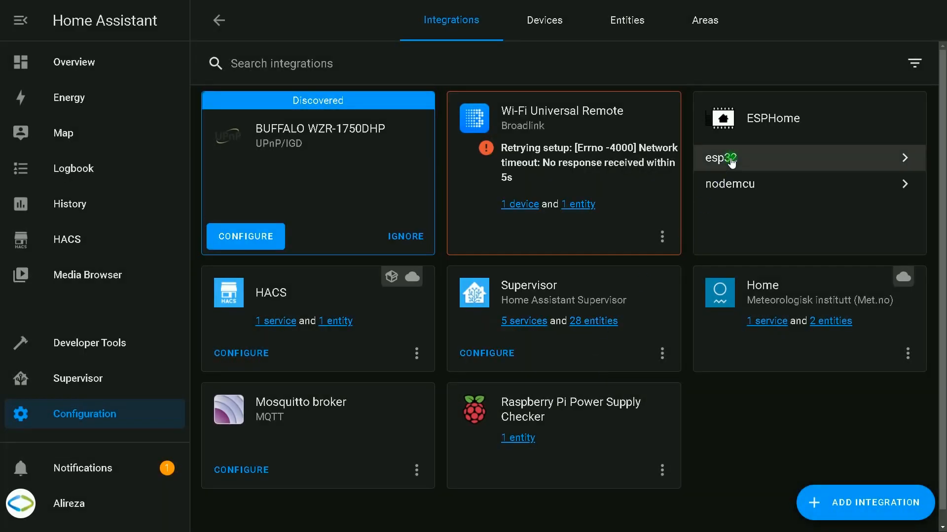
pyautogui.click(730, 158)
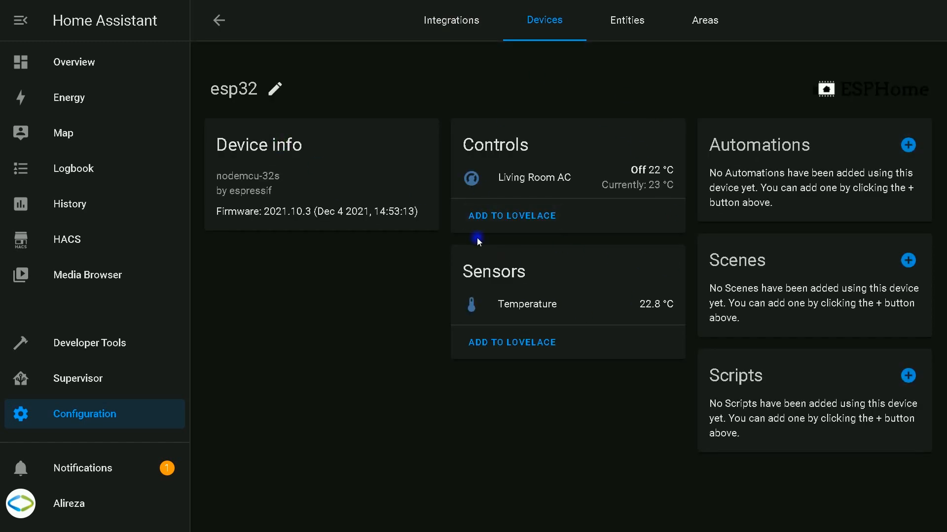
pyautogui.moveTo(58, 69)
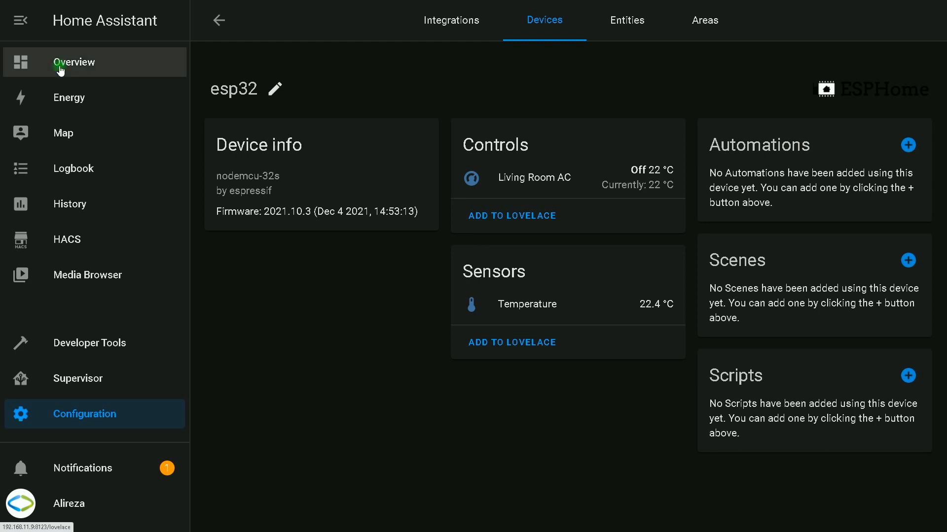
# - Enter edit mode on the Home dashboard and begin adding a new card
pyautogui.click(61, 63)
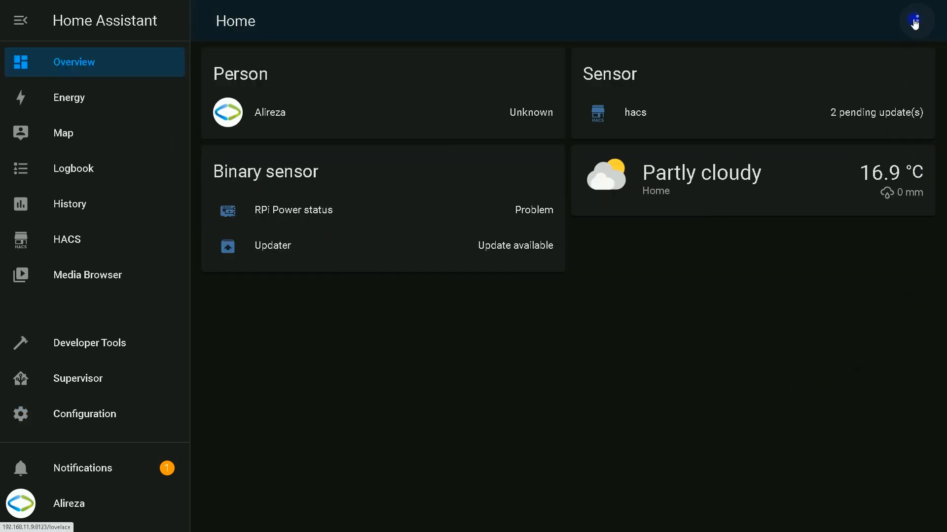
pyautogui.moveTo(916, 19)
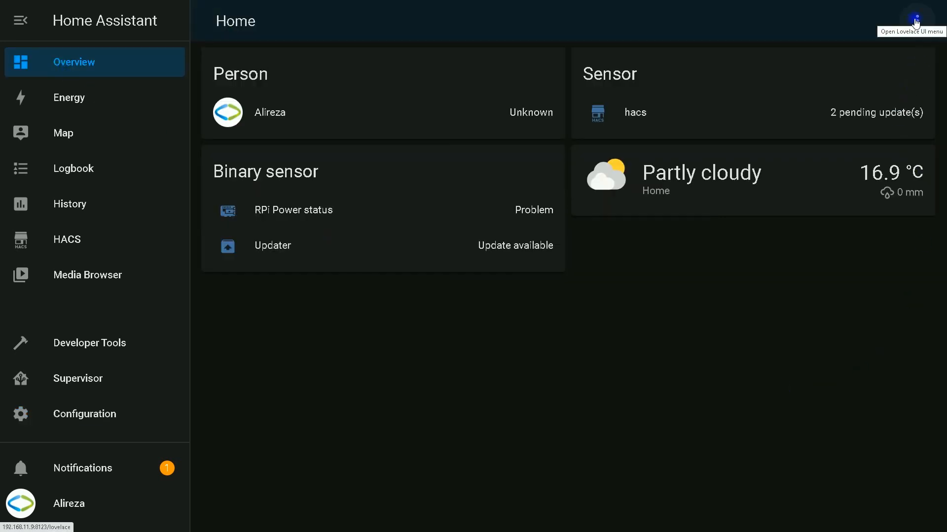
pyautogui.click(914, 15)
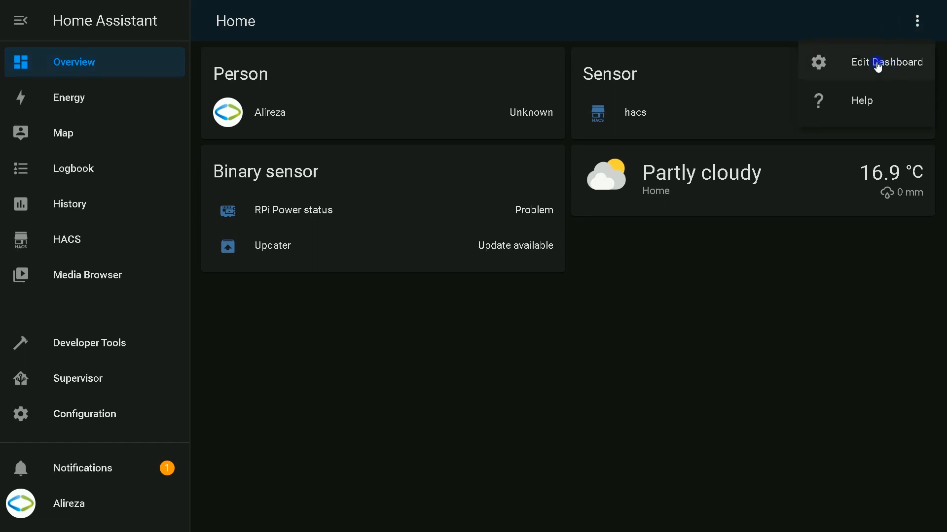
pyautogui.click(880, 61)
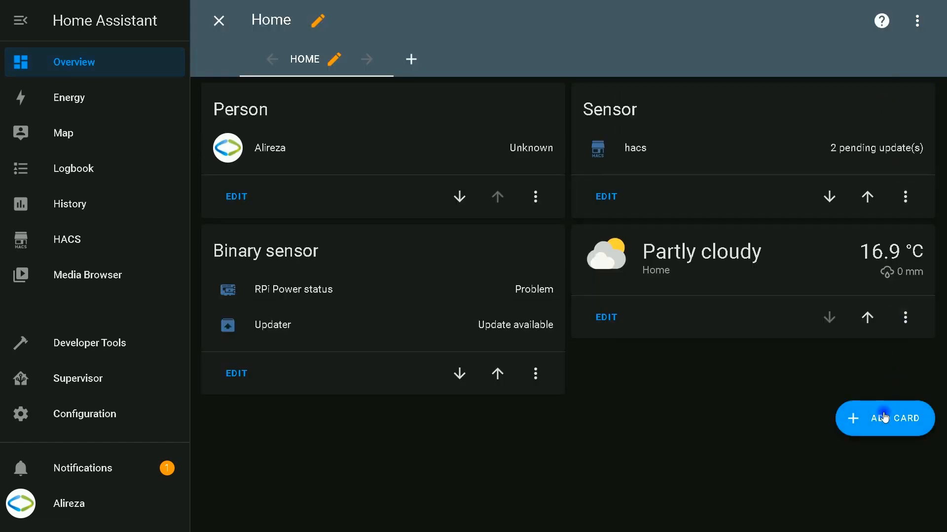
pyautogui.click(887, 418)
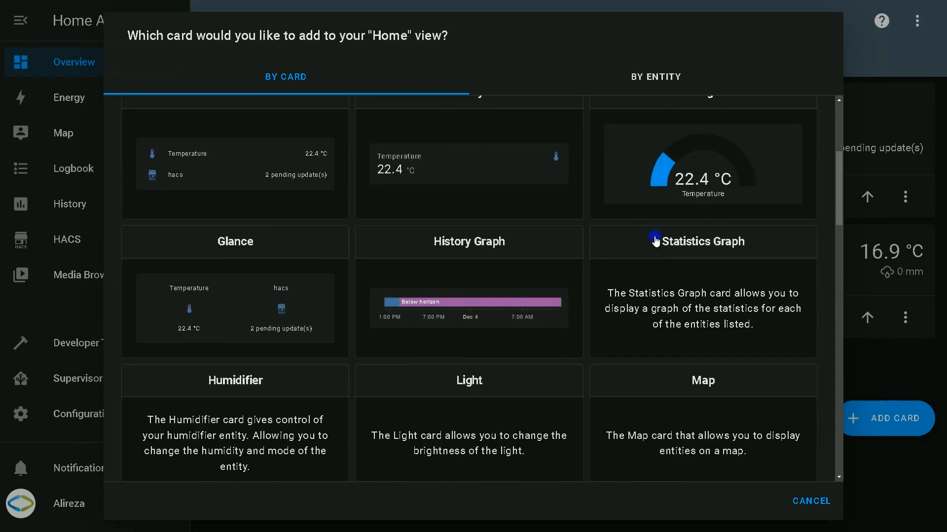
# - Choose a Thermostat card bound to climate.living_room_ac
pyautogui.scroll(-3)
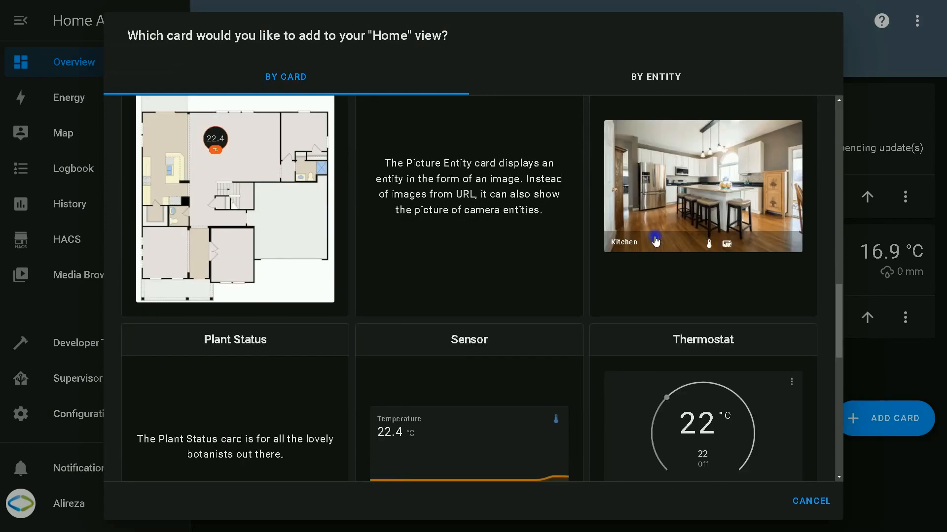
pyautogui.click(702, 339)
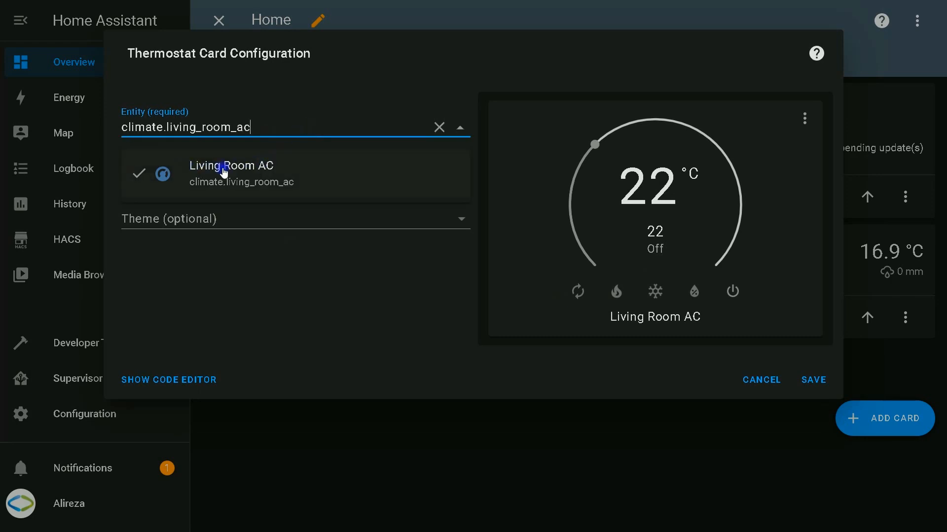
pyautogui.click(814, 380)
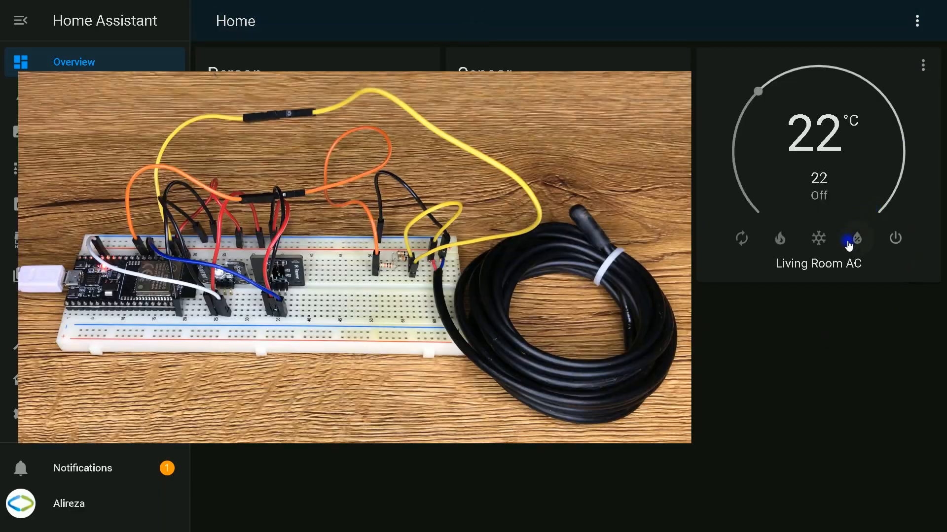
# - Cycle Living Room AC through Cool, Heat, Heat/Cool and Dry modes on the thermostat card
pyautogui.click(819, 237)
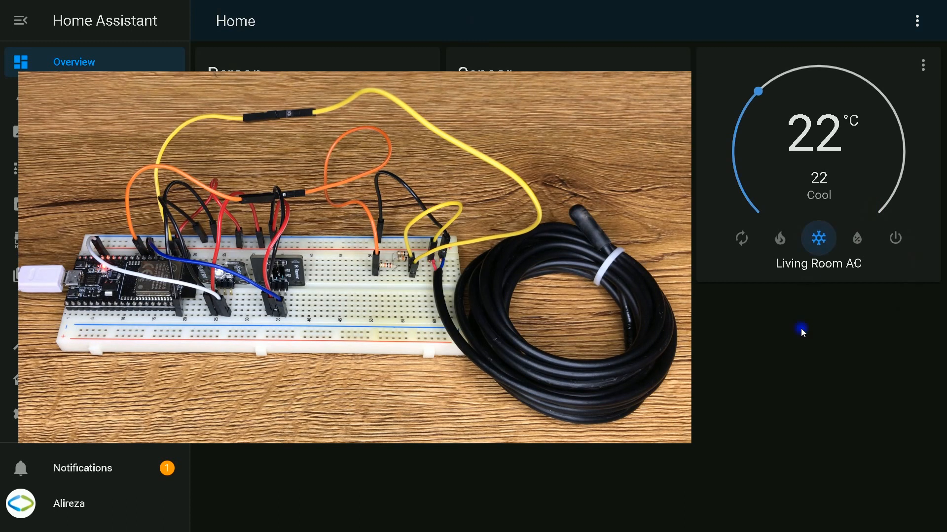
pyautogui.click(780, 238)
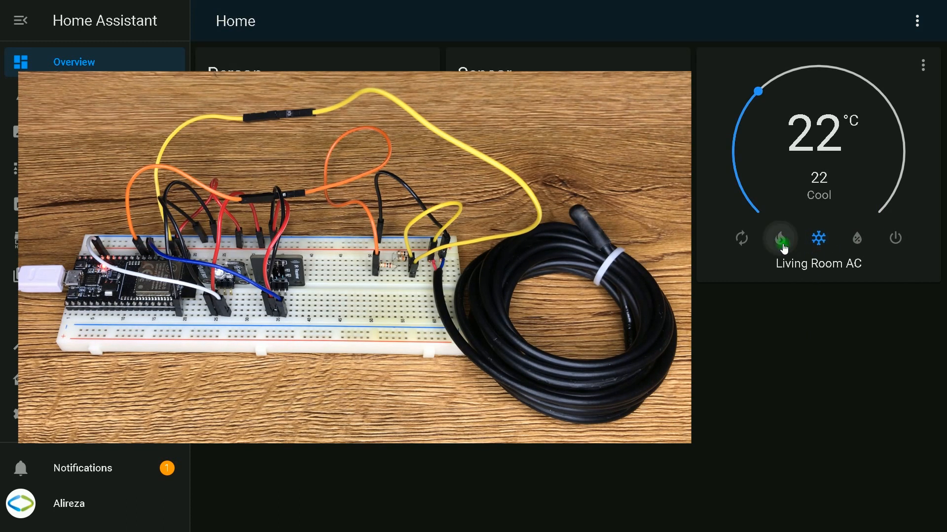
pyautogui.click(779, 237)
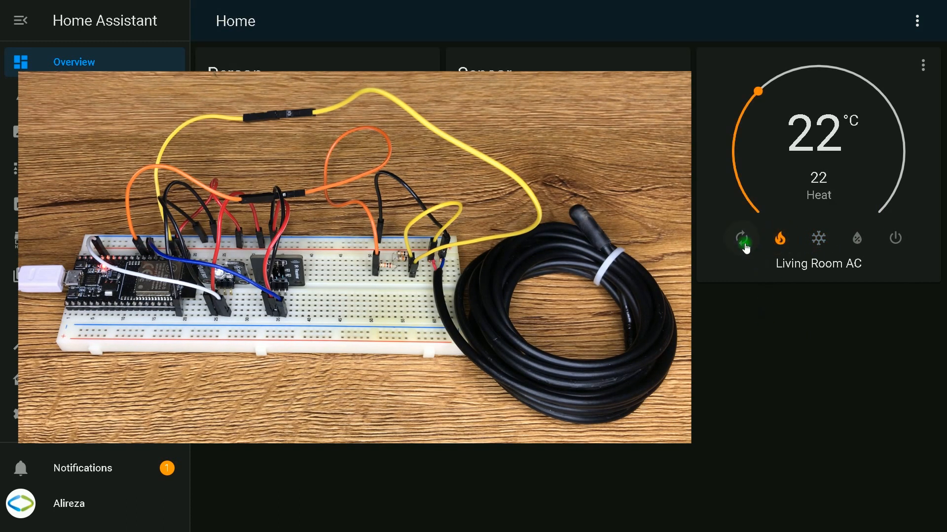
pyautogui.click(741, 239)
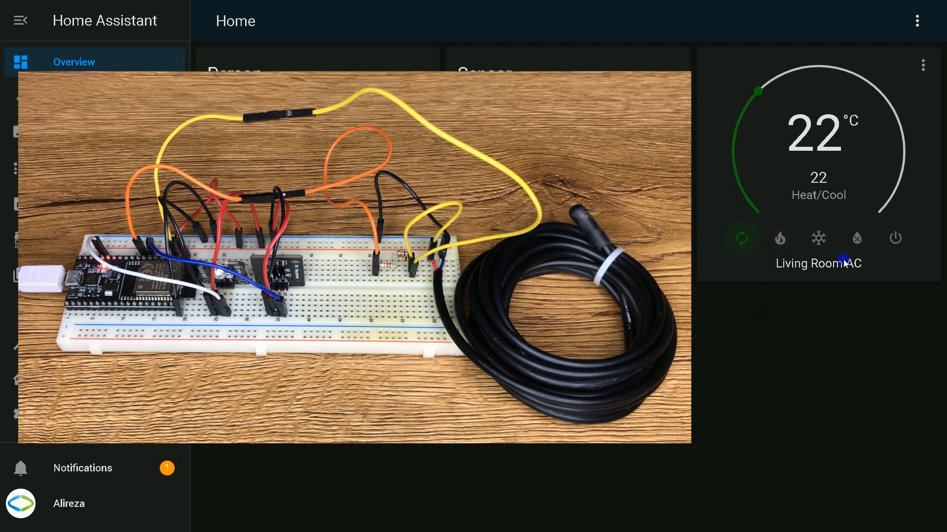
pyautogui.click(856, 238)
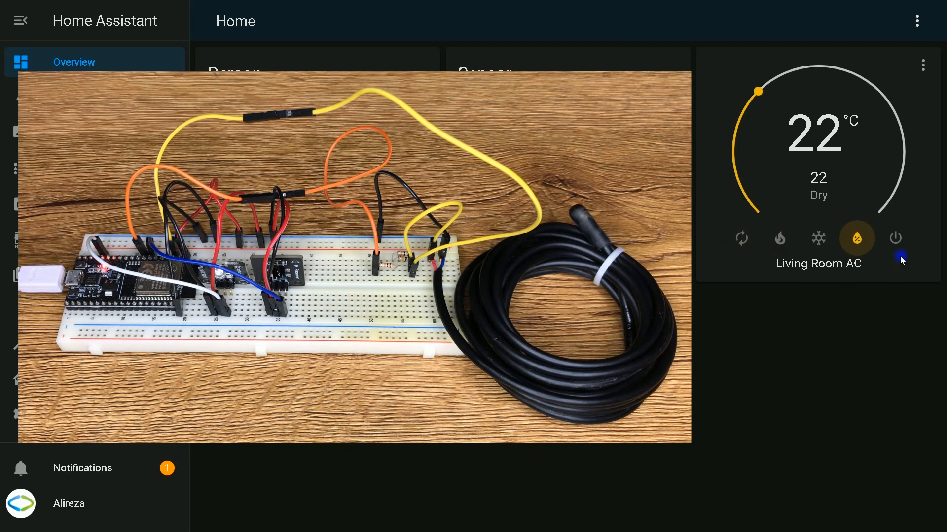
# - Return the AC to Cool and lower the target temperature to 21 °C
pyautogui.click(818, 238)
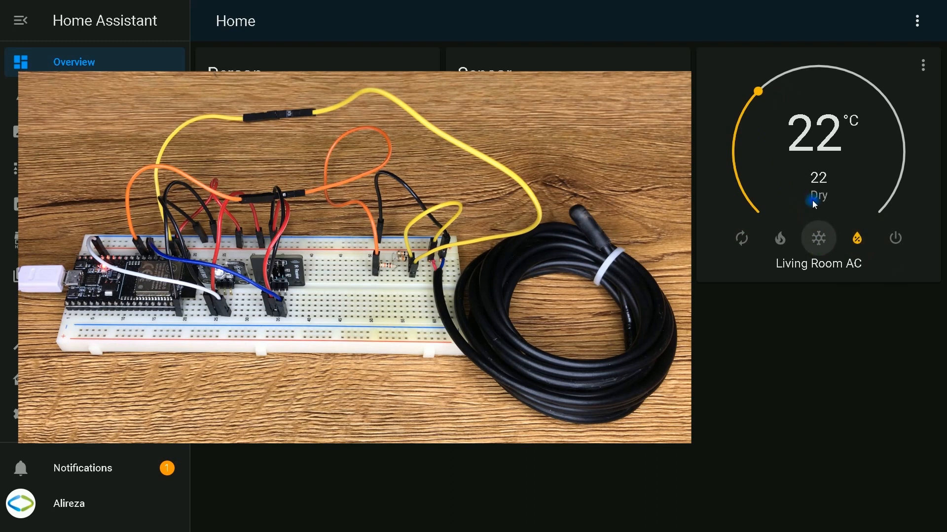
pyautogui.click(818, 238)
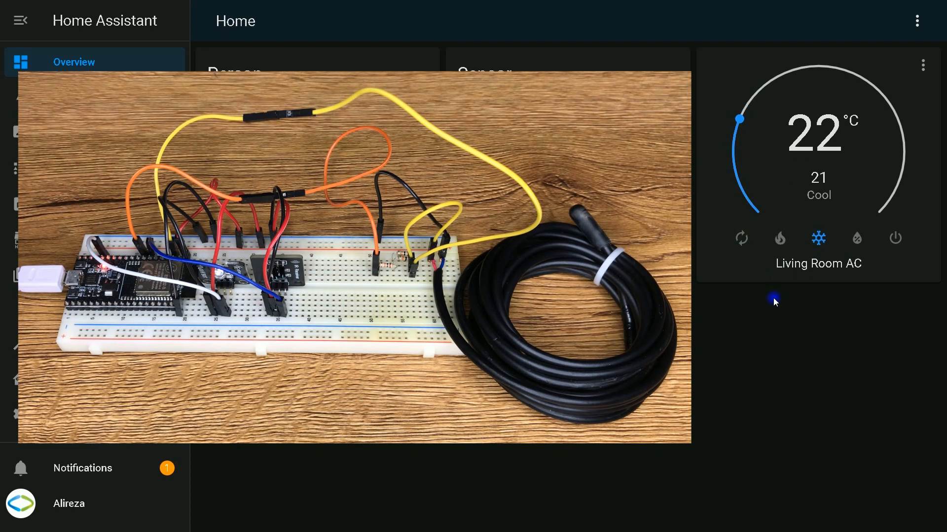